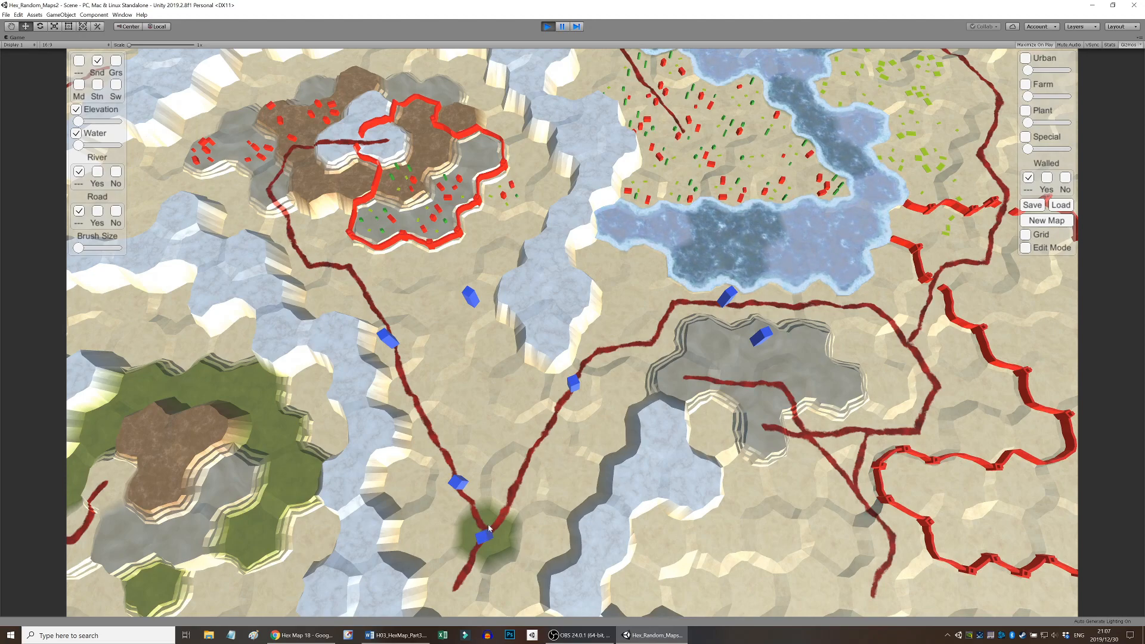
# Enter Play mode to view the fog-darkened hex map in the Game view.
pyautogui.click(487, 550)
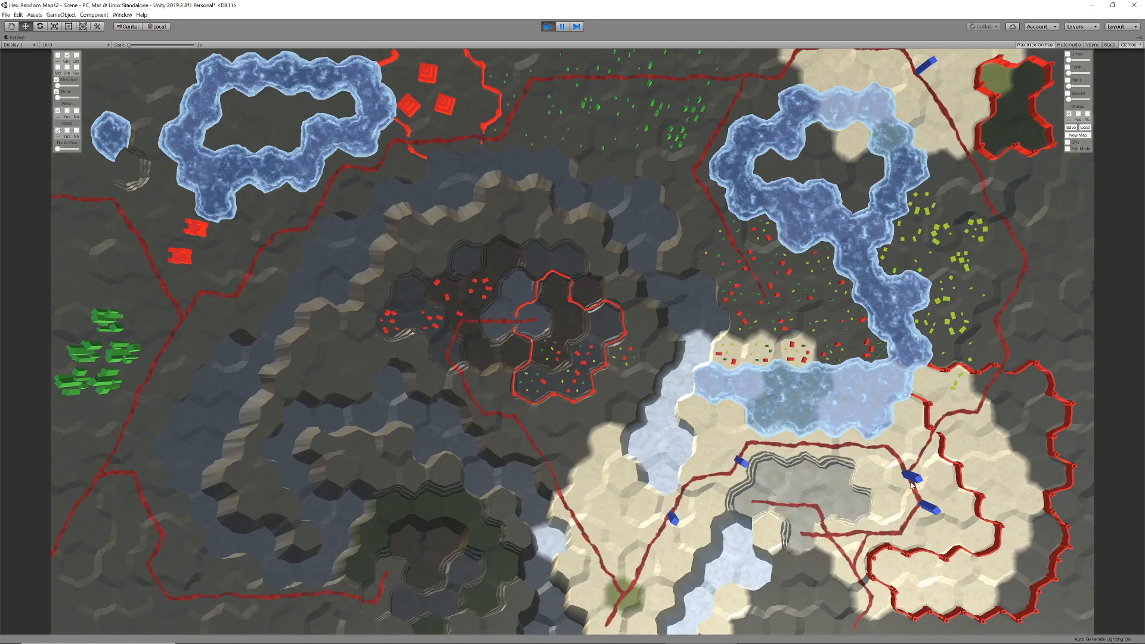
pyautogui.click(904, 484)
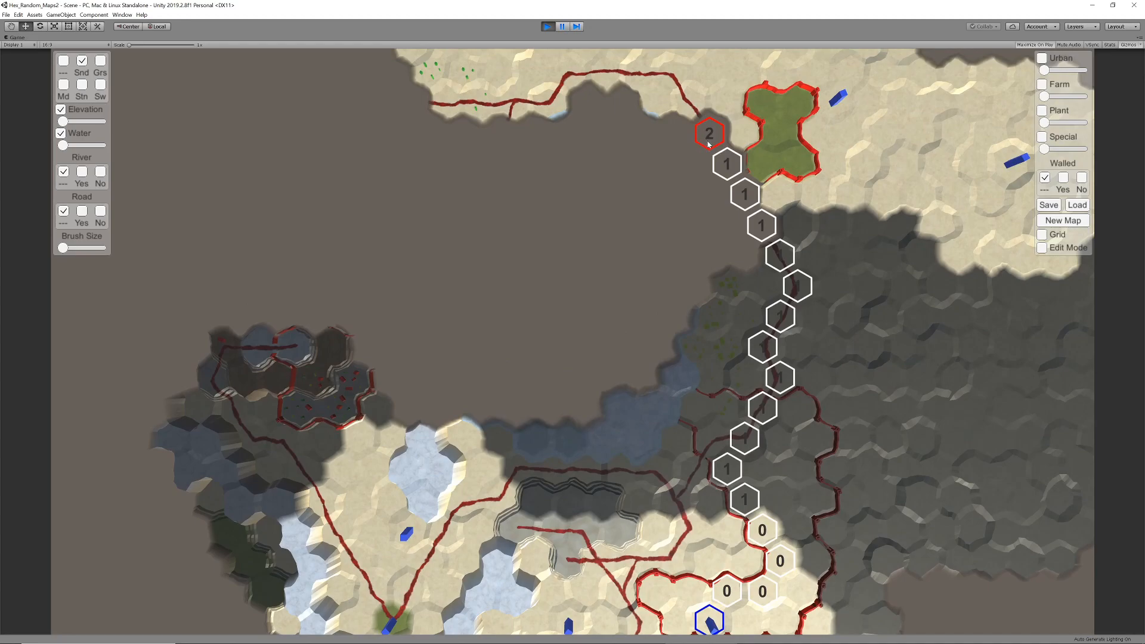
# Enable Edit Mode in the map editor panel to reveal all terrain.
pyautogui.click(1042, 247)
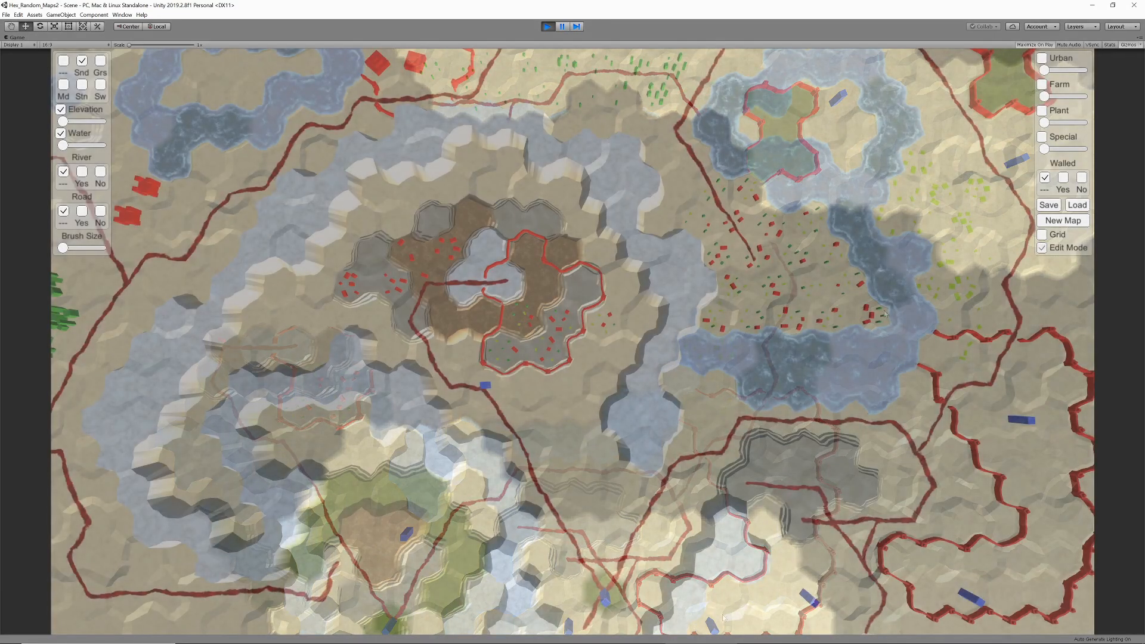